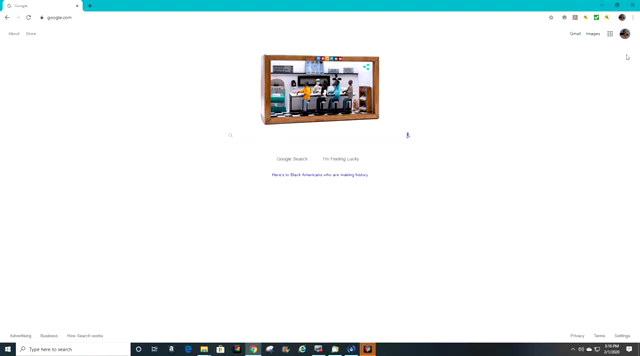
Bring up Chrome's main three-dot menu over the Google home page
click(632, 18)
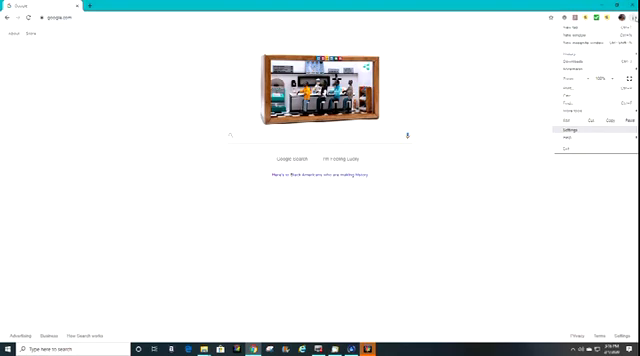
click(576, 130)
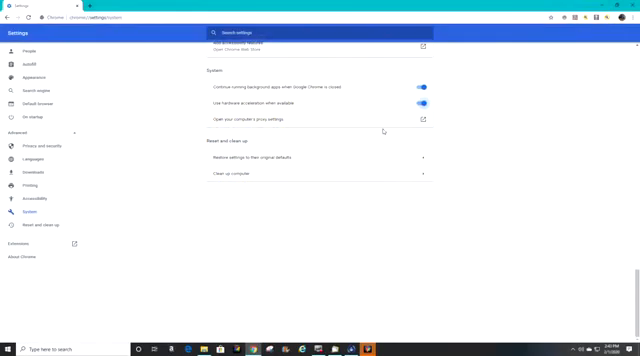
mouse_move(368, 102)
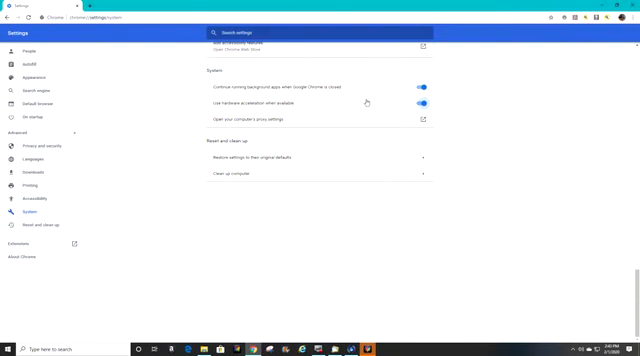
mouse_move(128, 186)
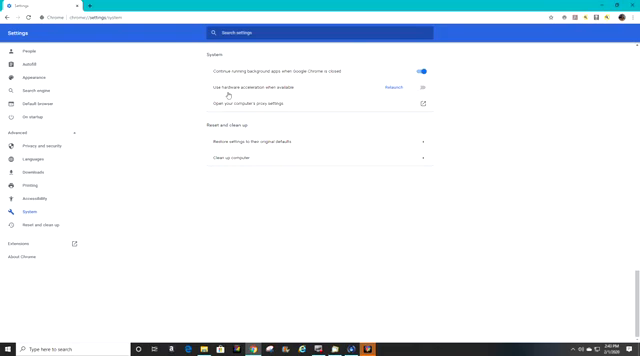
mouse_move(332, 96)
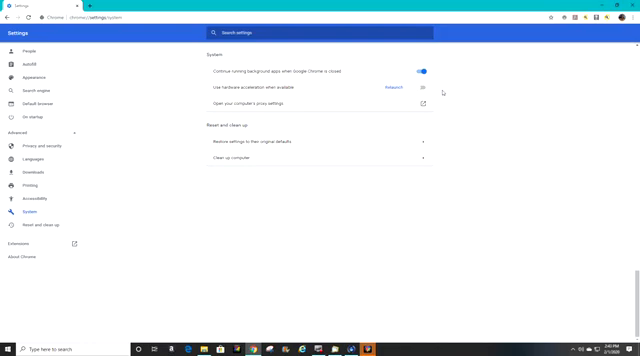
click(424, 94)
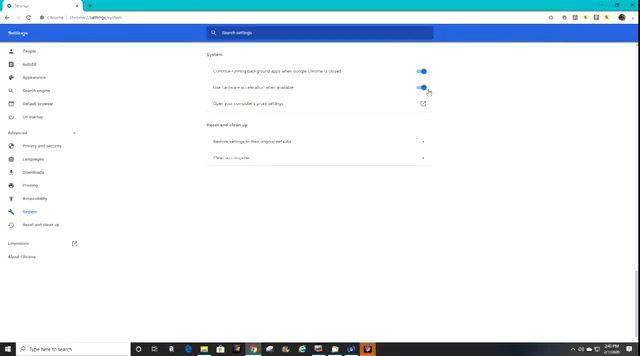